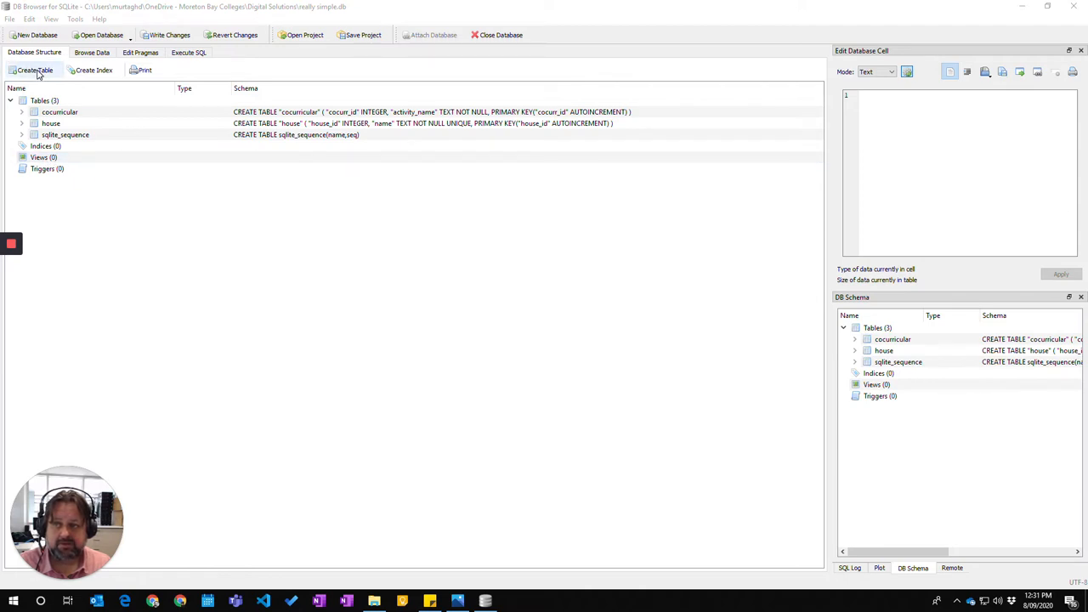
Begin a new table definition and name it 'student'
left_click(32, 70)
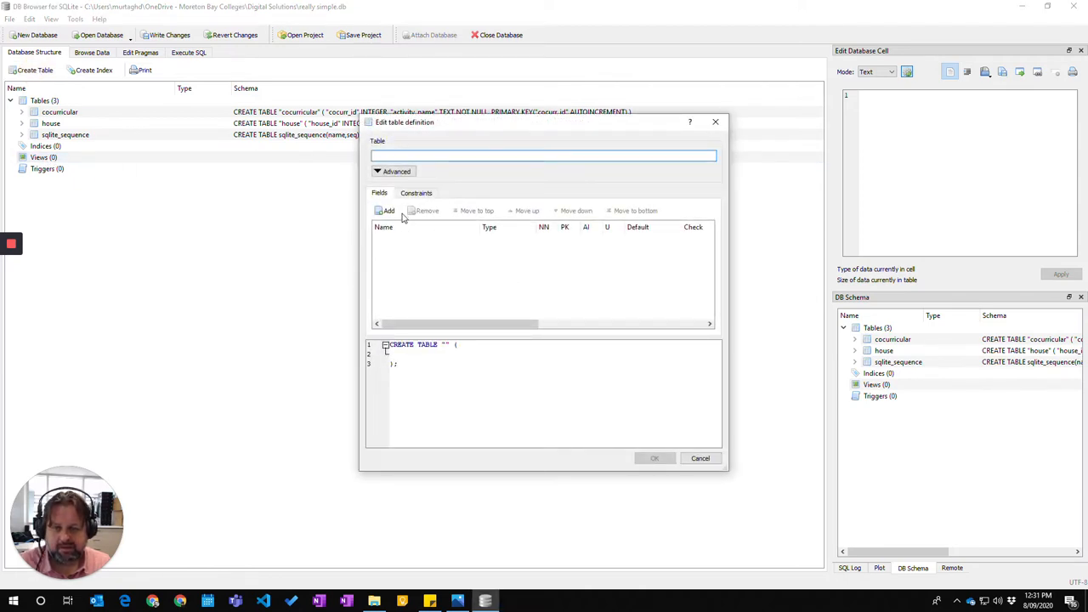
left_click(456, 599)
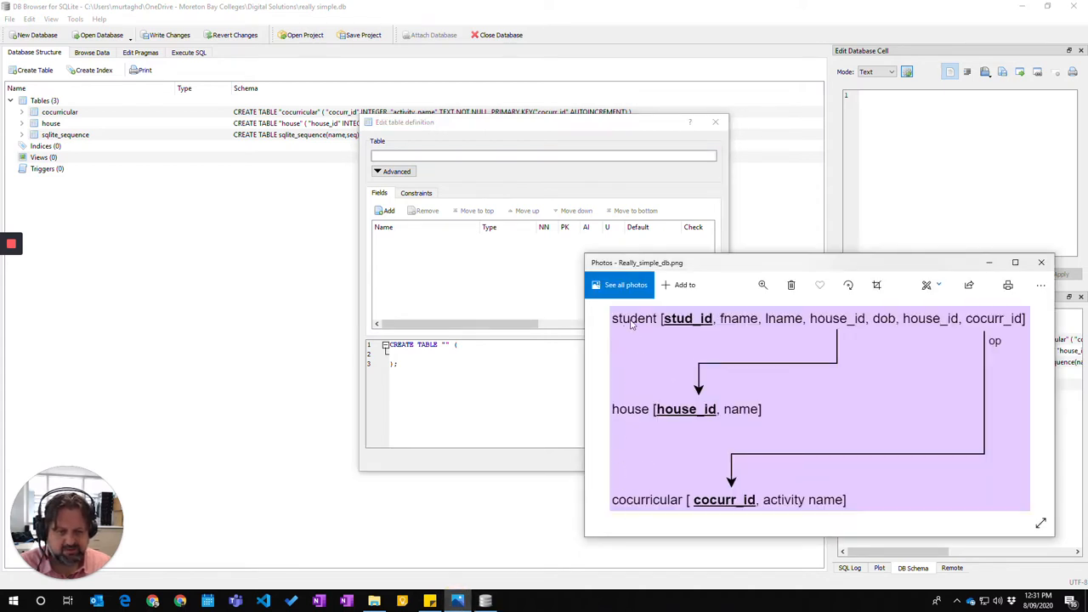
type("s")
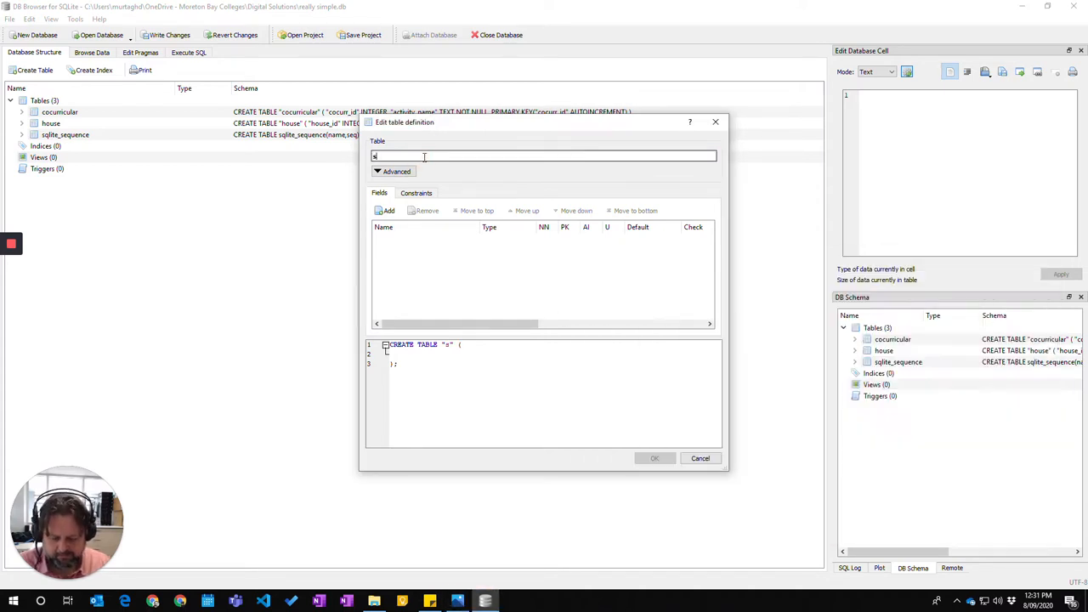
type("tudent")
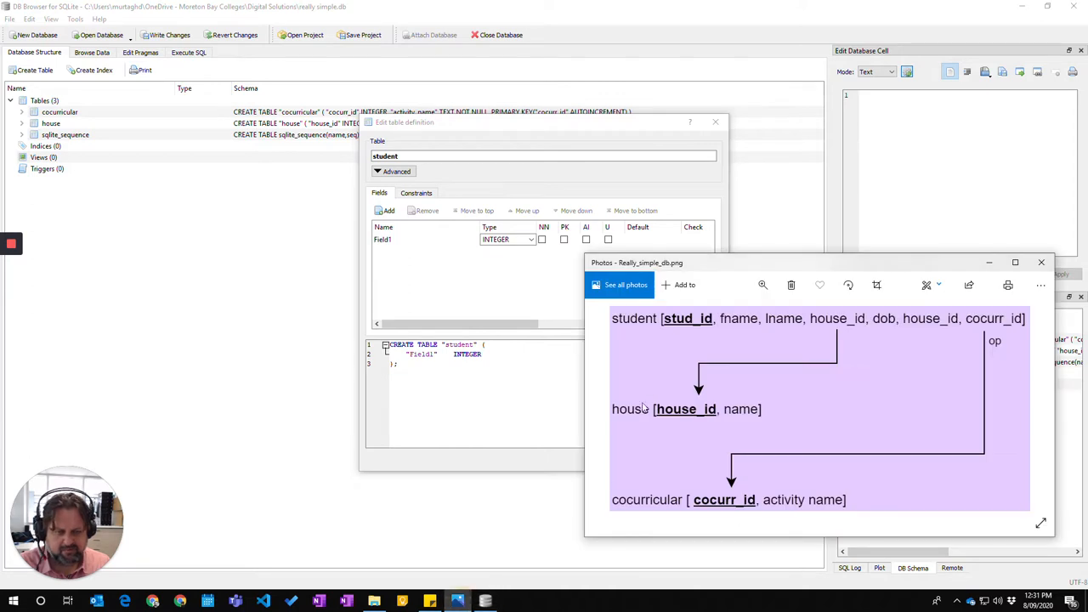
Rename Field1 to stud_id and make it an auto-incrementing primary key
left_click(1040, 262)
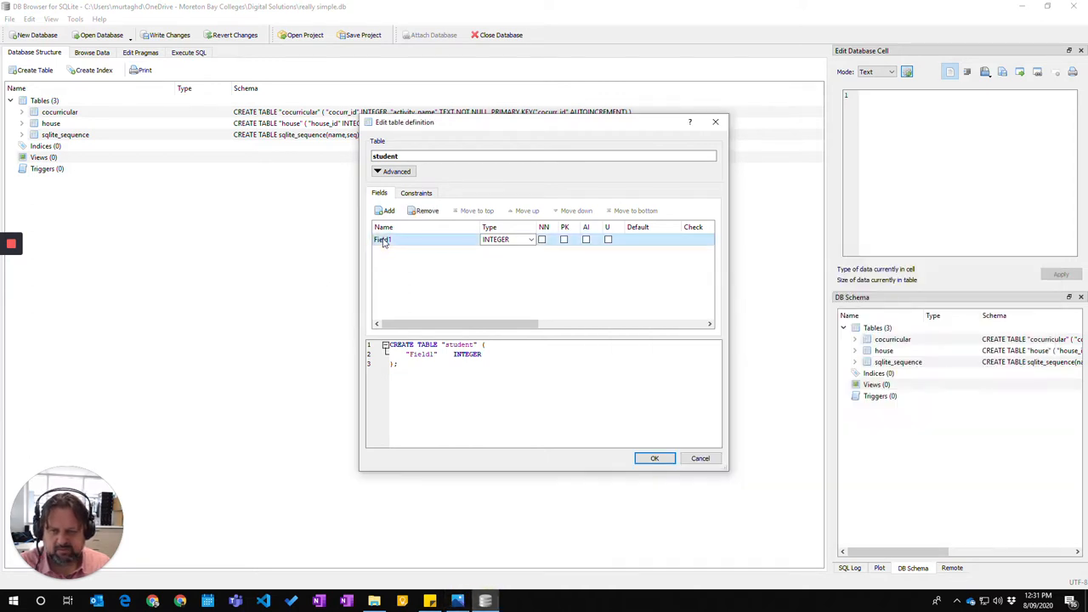
type("stud_id")
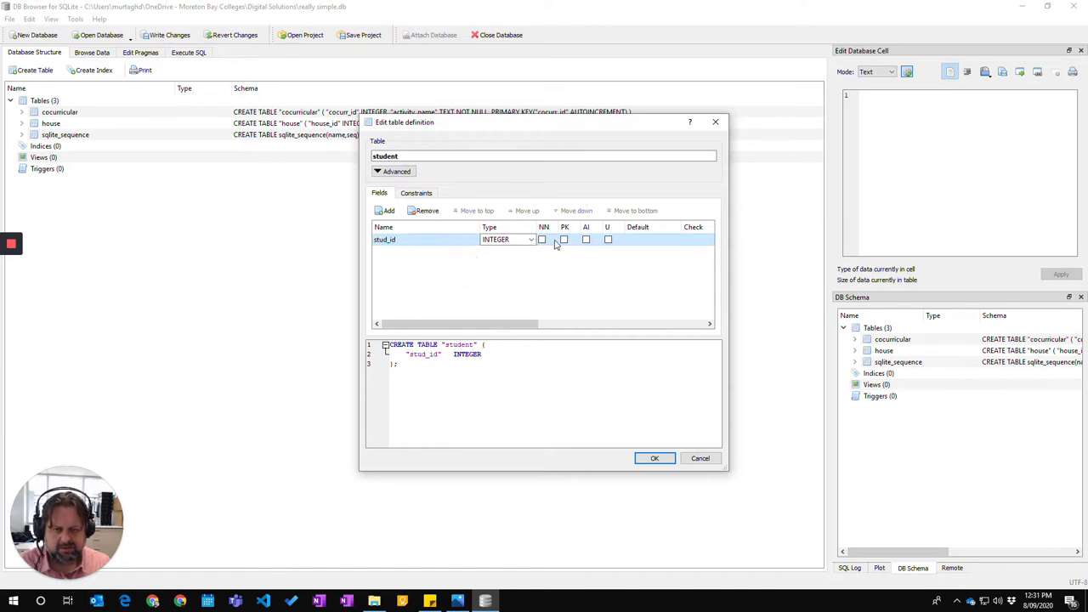
left_click(564, 238)
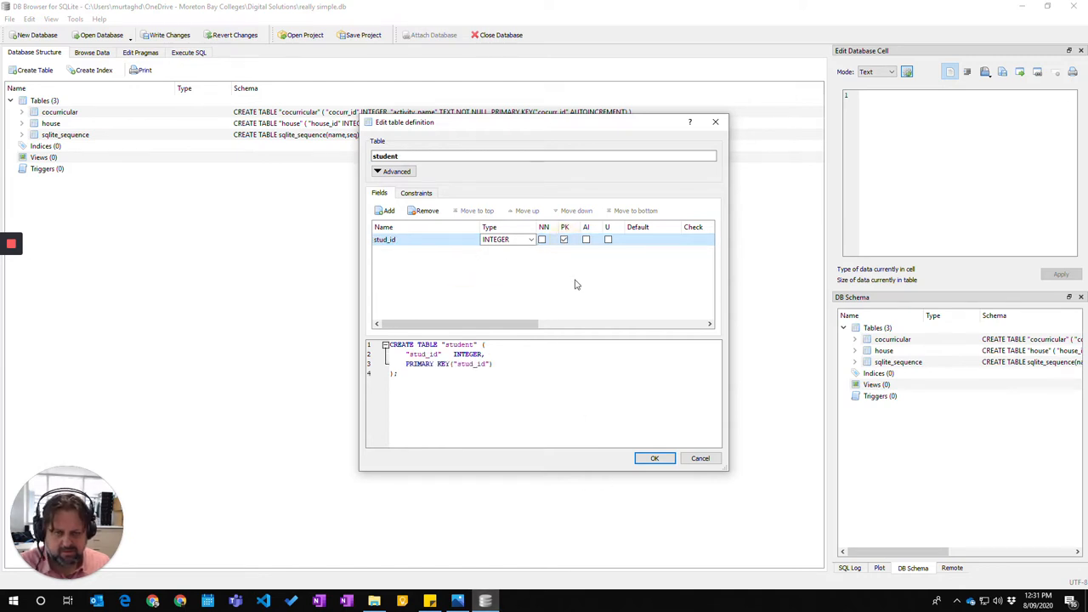
left_click(584, 238)
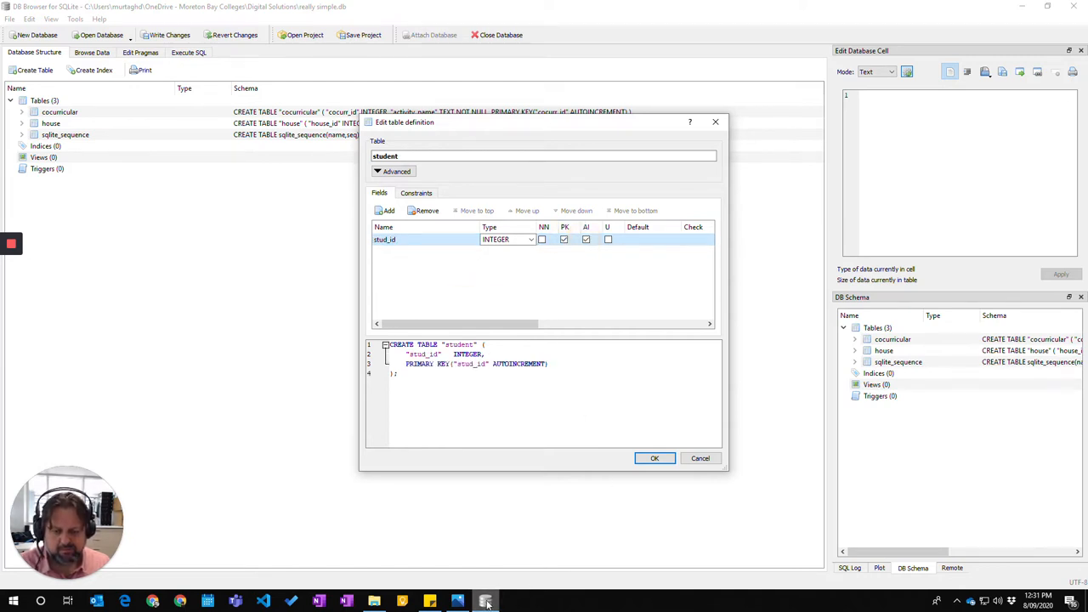
left_click(488, 600)
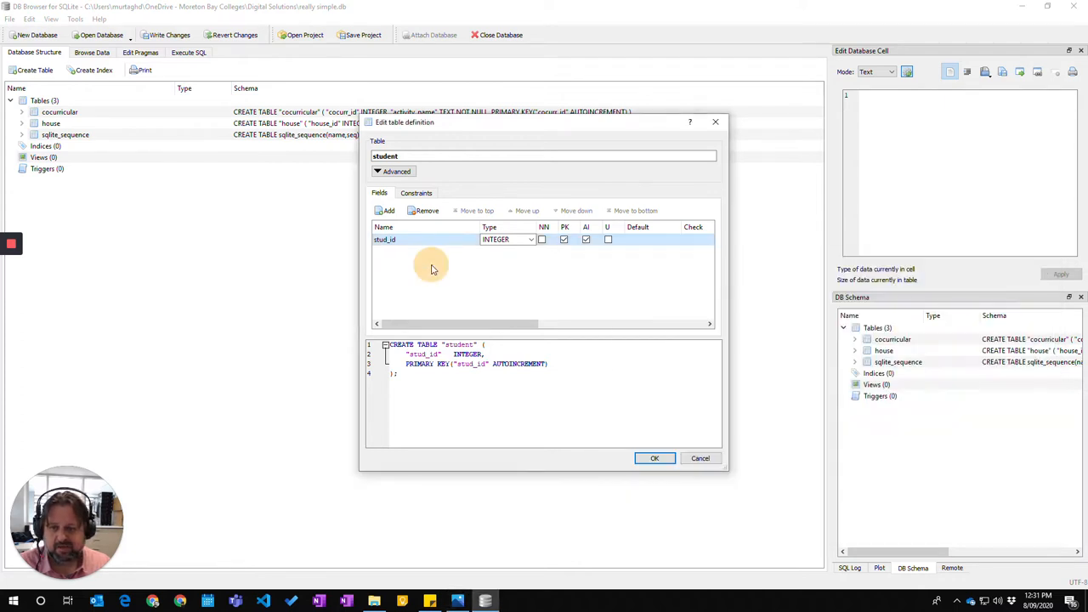
Add a second field fname of type TEXT marked NOT NULL
left_click(386, 211)
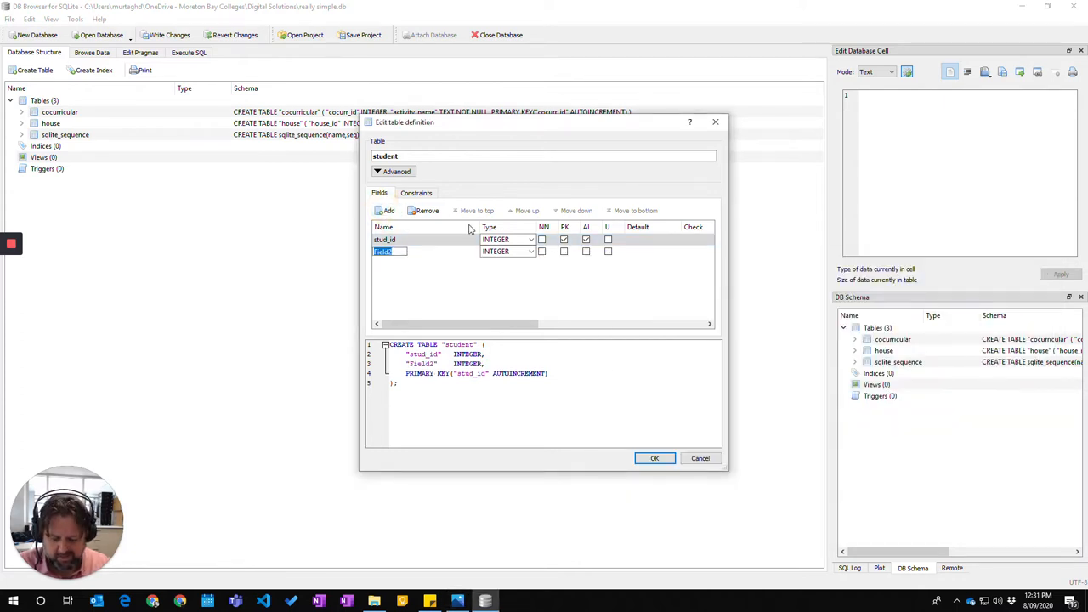
type("fname")
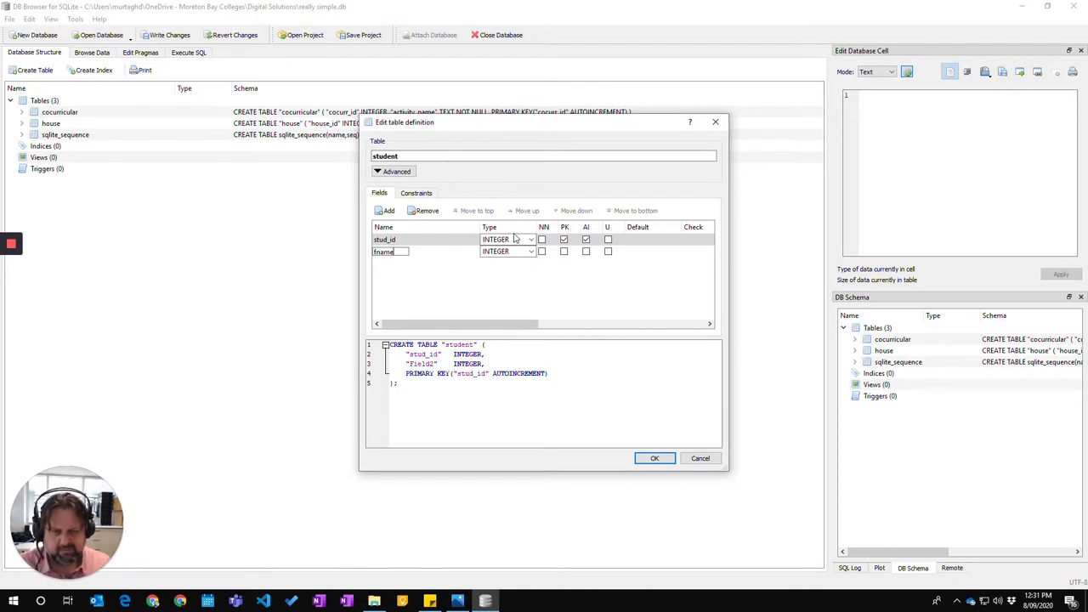
left_click(527, 251)
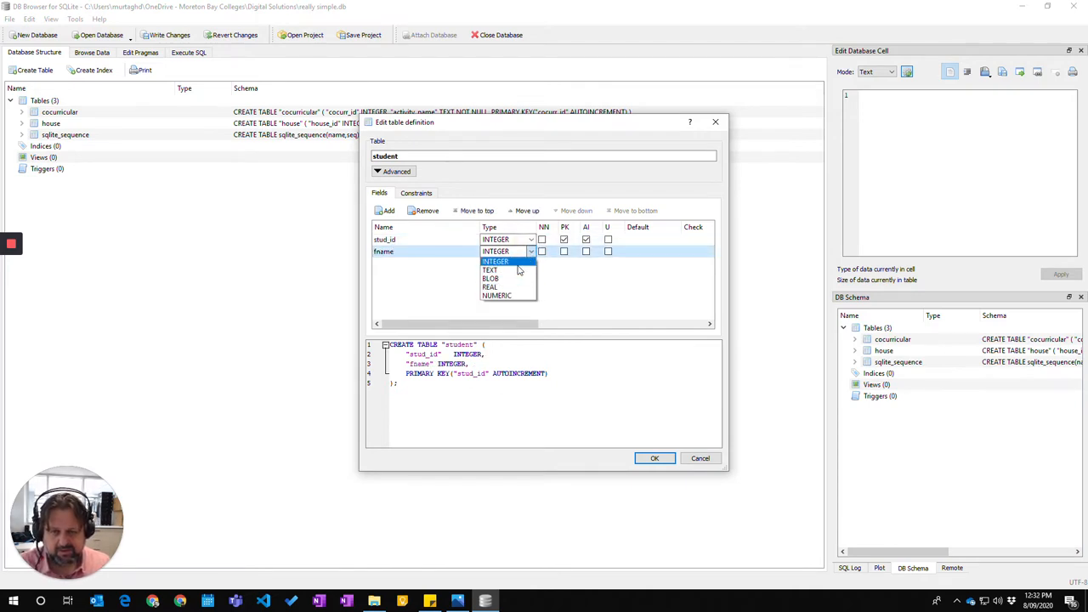
left_click(489, 270)
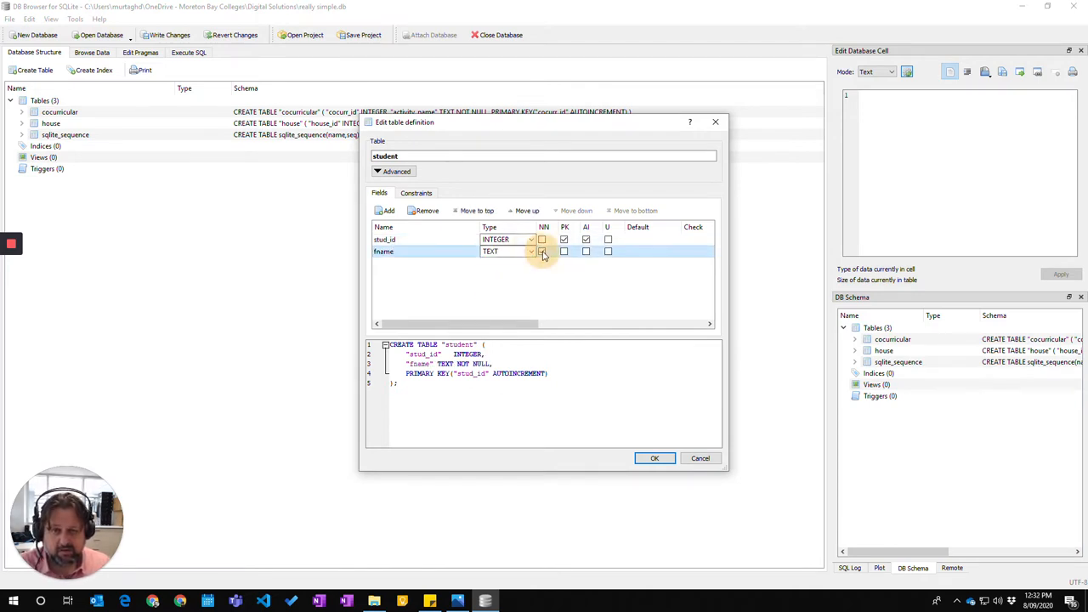
left_click(455, 599)
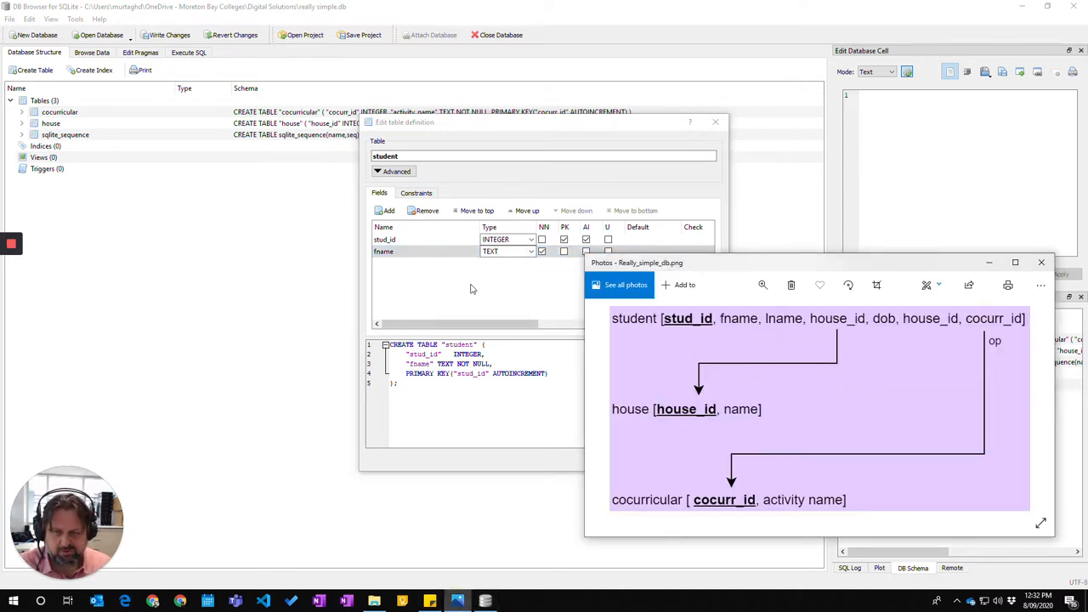
Add a third field lname (correcting the 'lanm' typo) of type TEXT marked NOT NULL
left_click(386, 210)
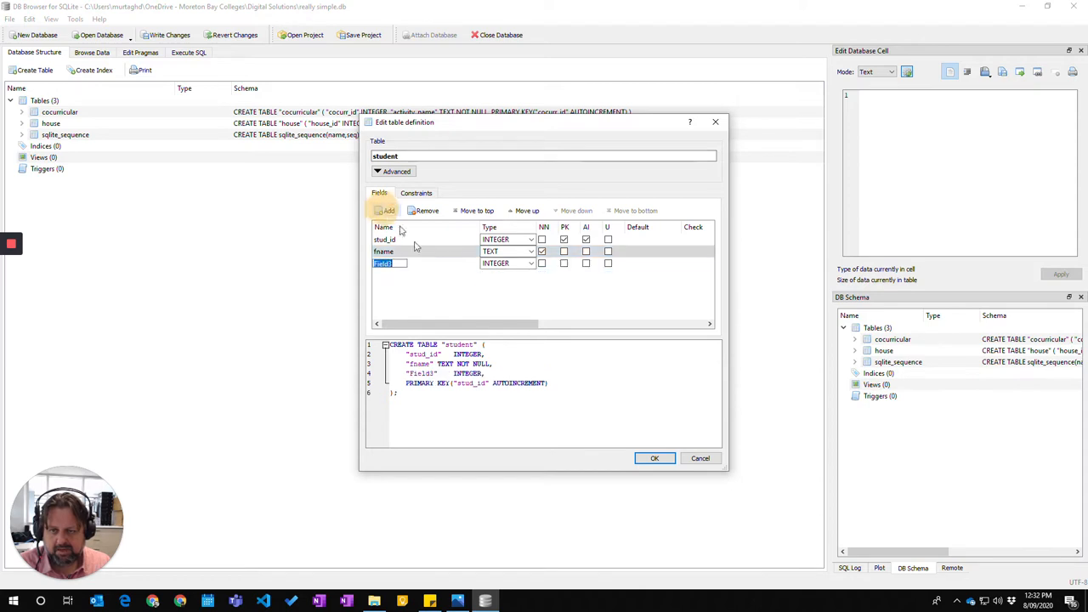
type("lanm")
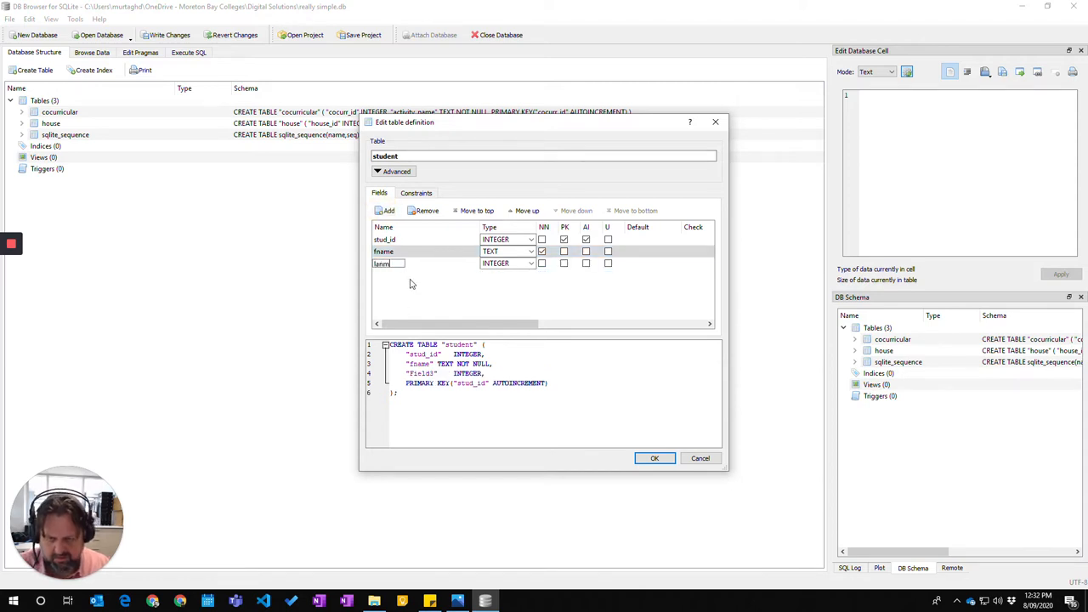
key("Backspace")
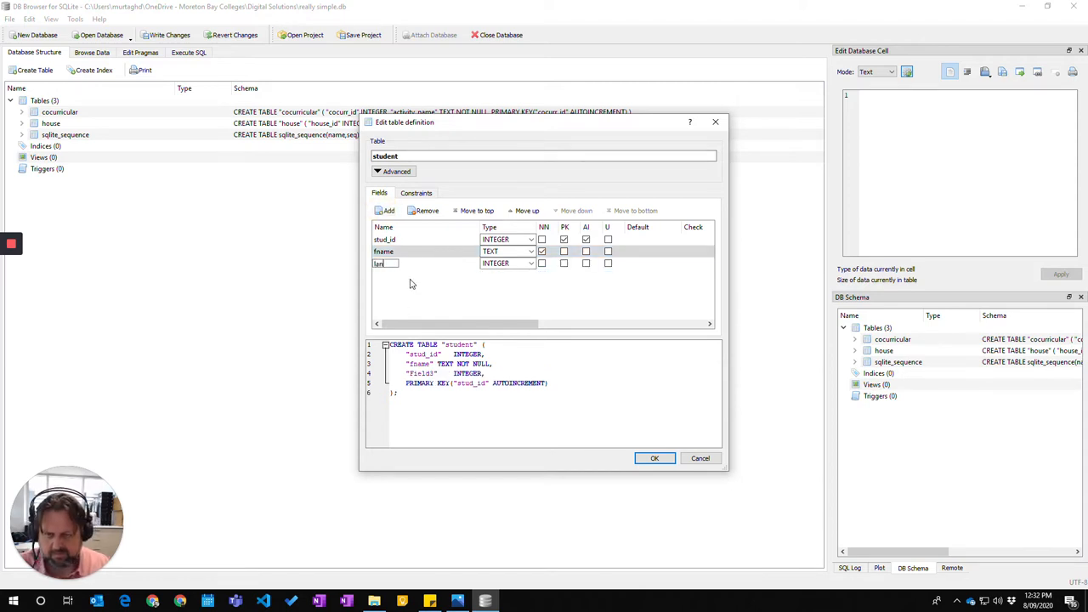
type("lname")
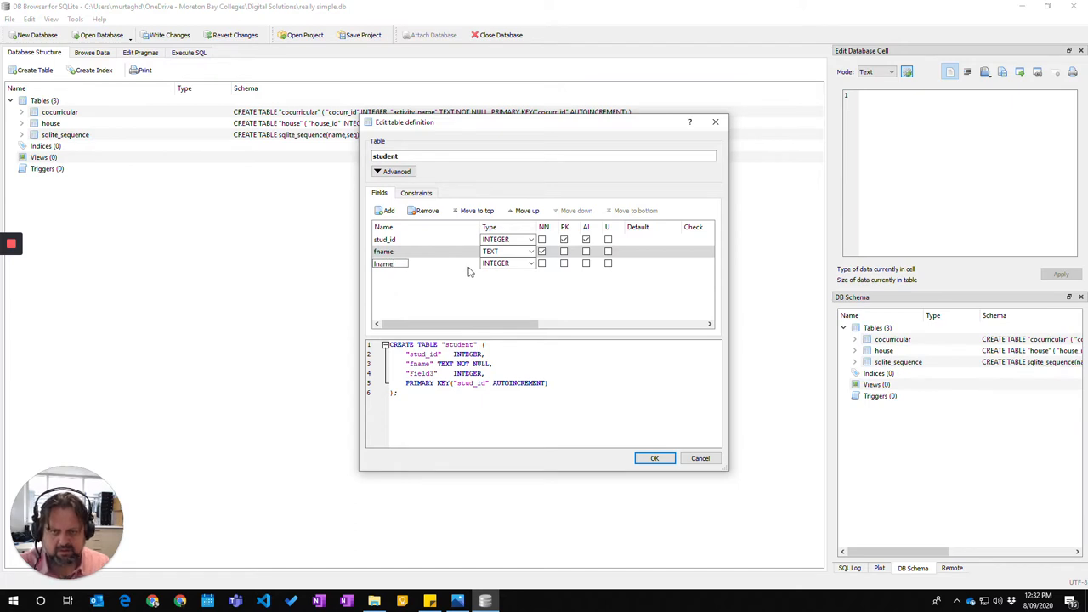
left_click(507, 262)
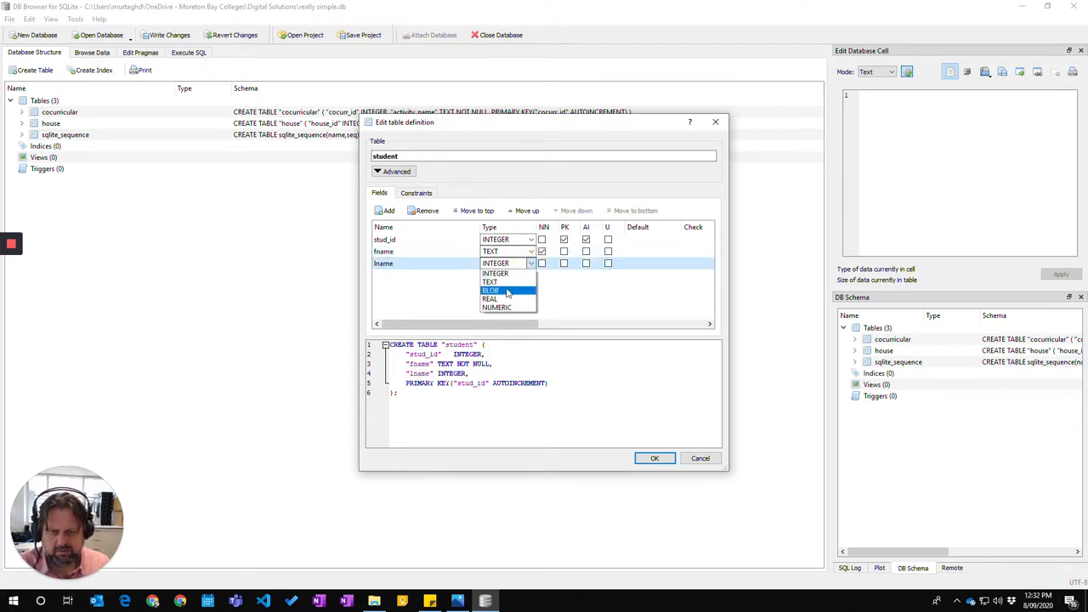
left_click(489, 282)
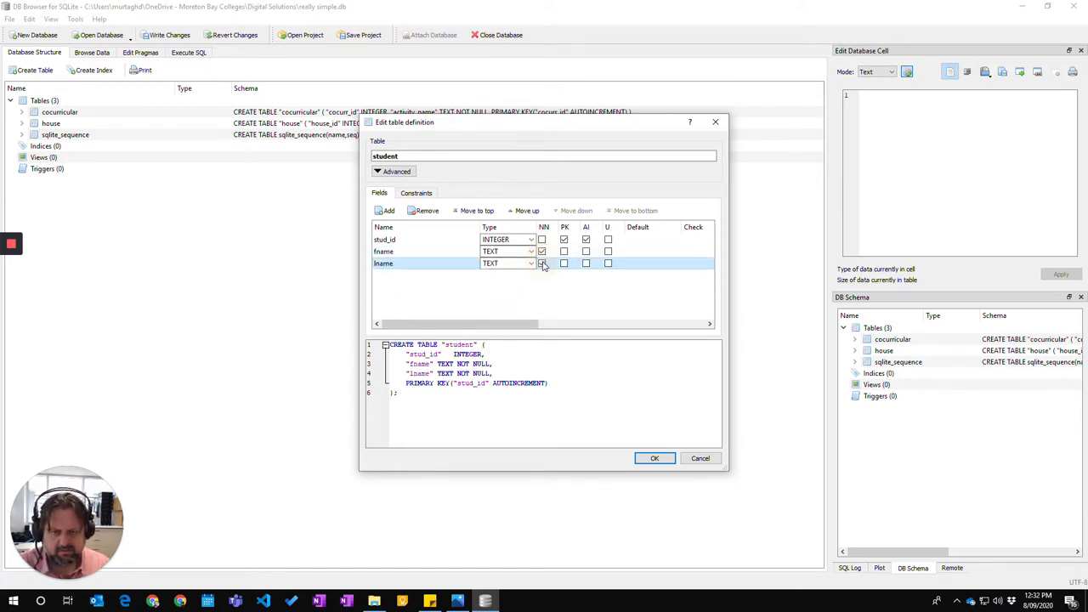
left_click(541, 264)
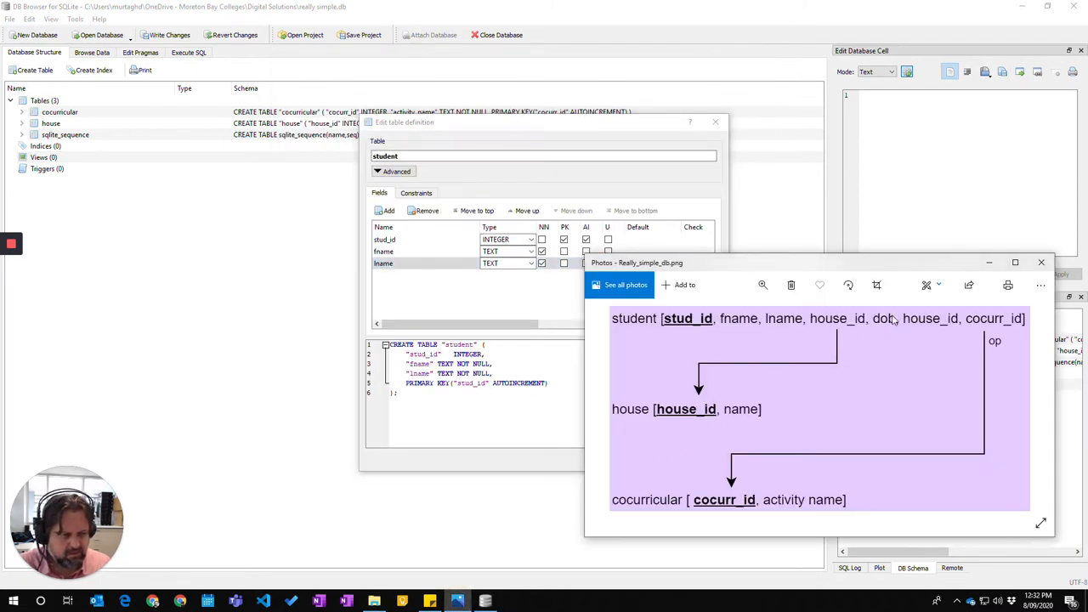
mouse_move(452, 279)
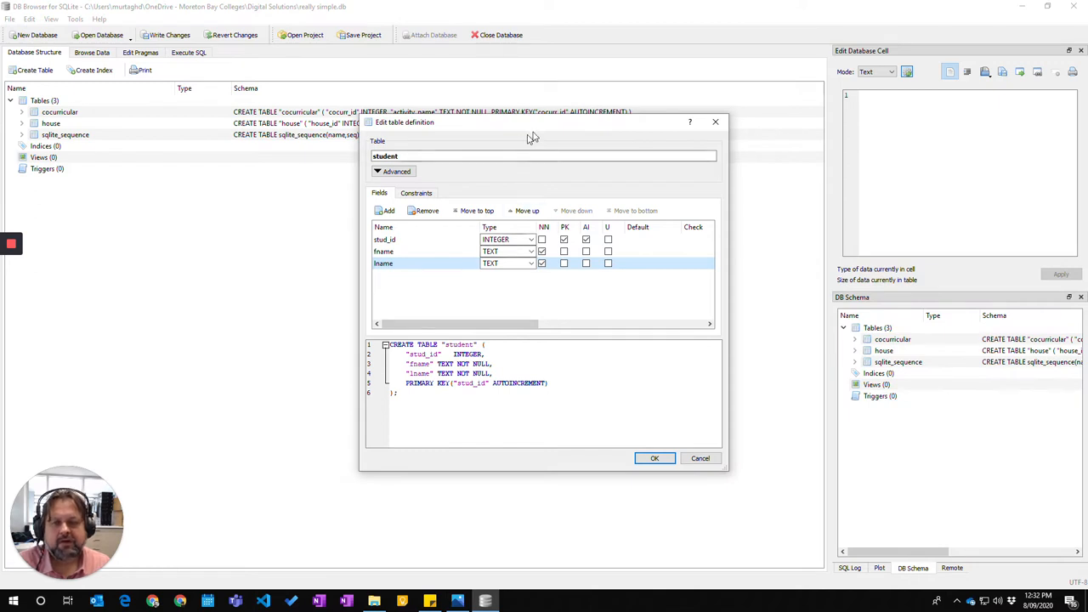
mouse_move(714, 279)
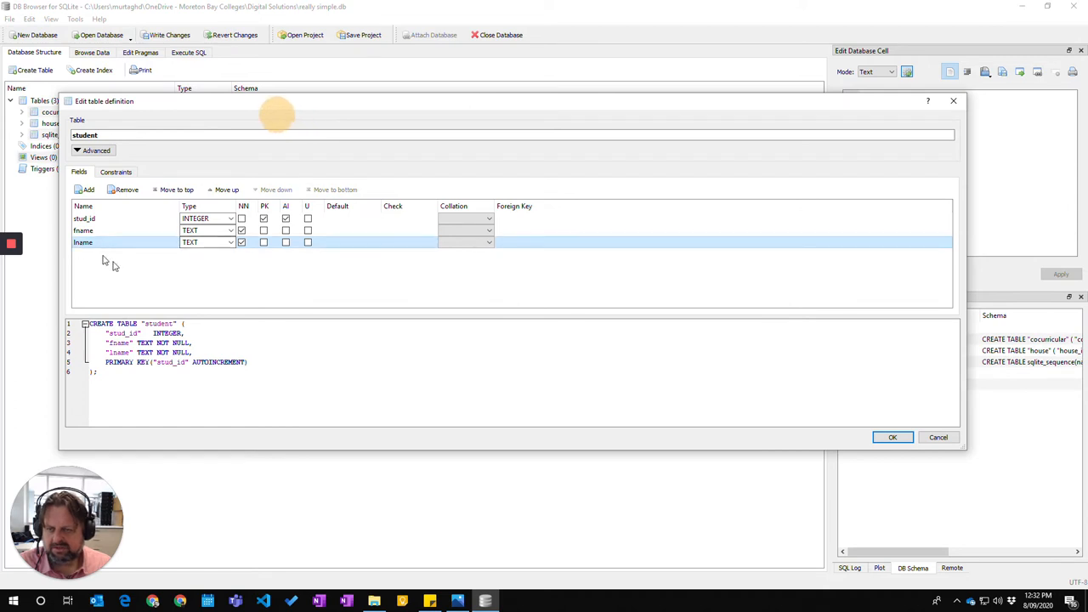
Add a fourth INTEGER field named house_id and mark it NOT NULL
left_click(85, 188)
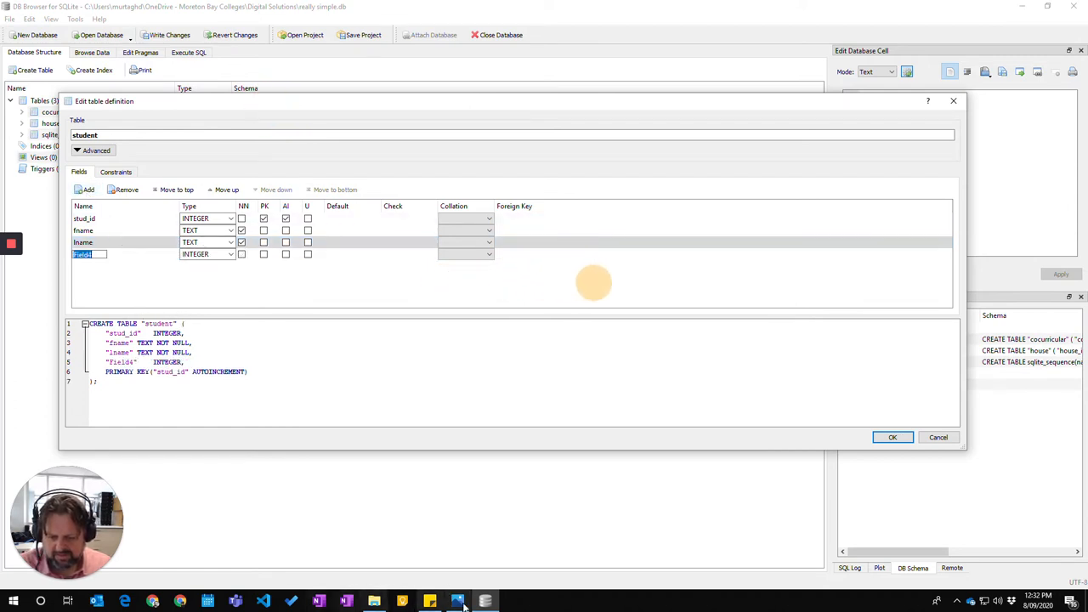
left_click(456, 598)
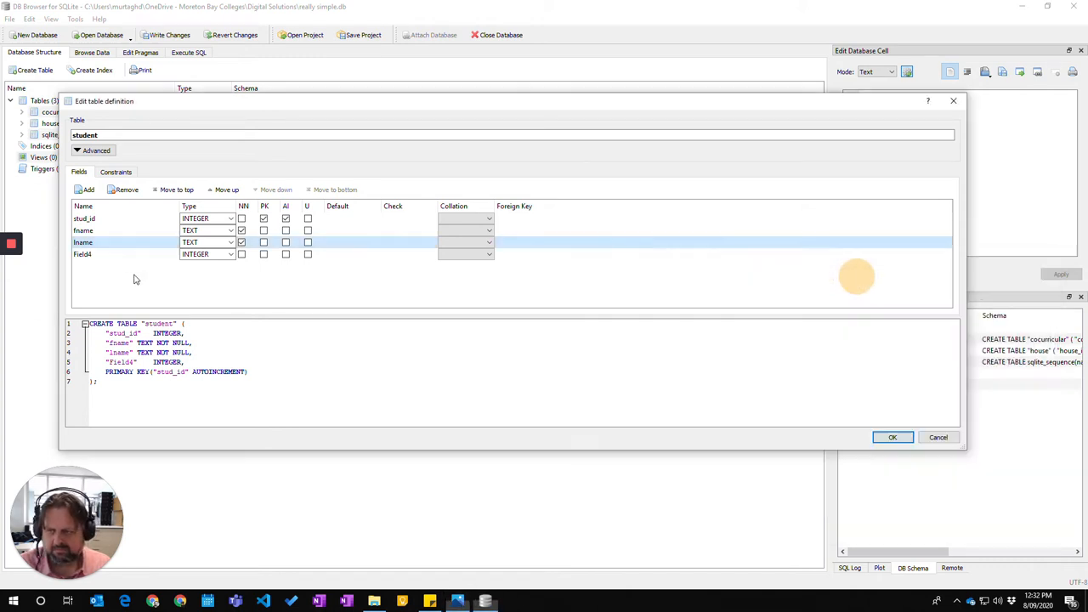
double_click(82, 255)
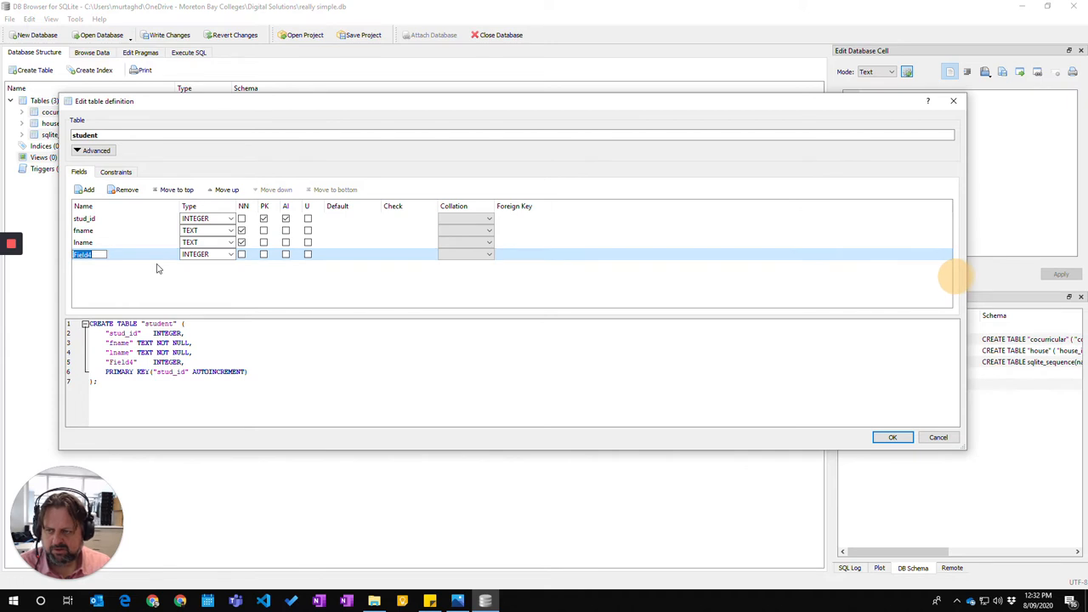
type("Hou")
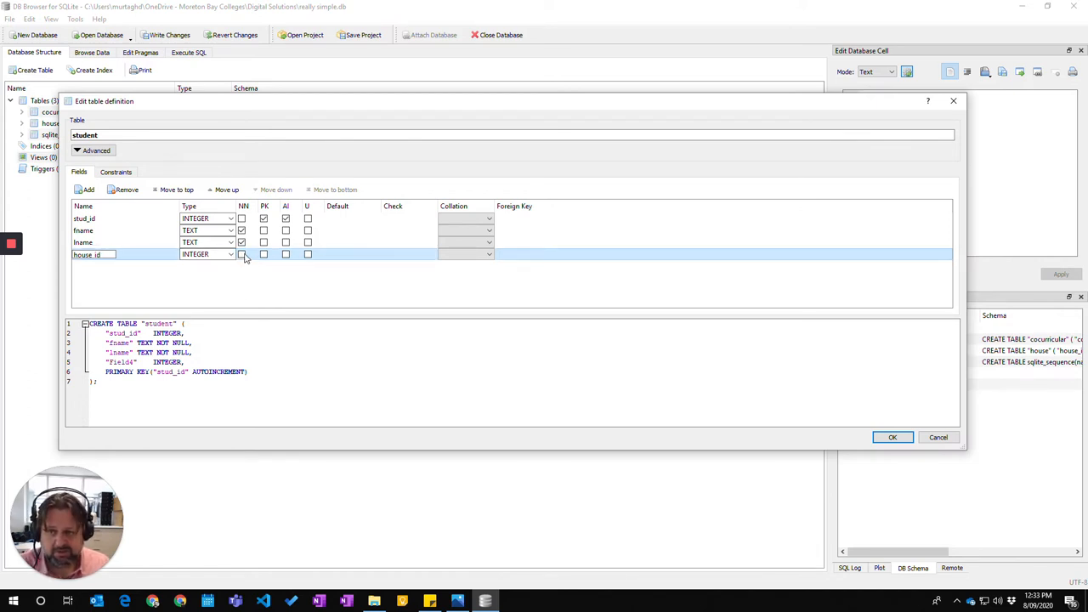
left_click(241, 255)
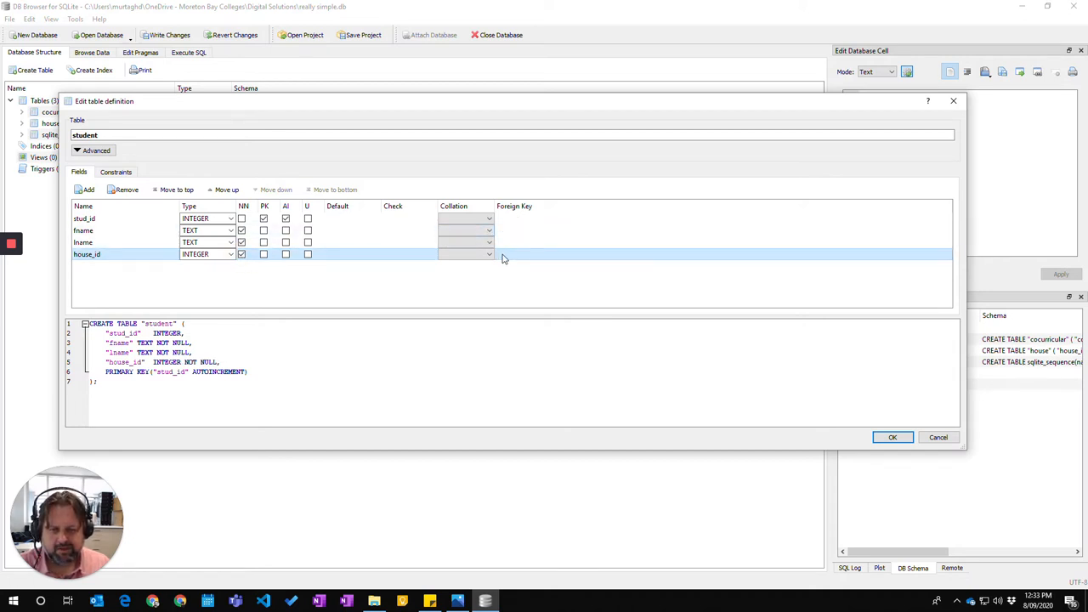
left_click(527, 255)
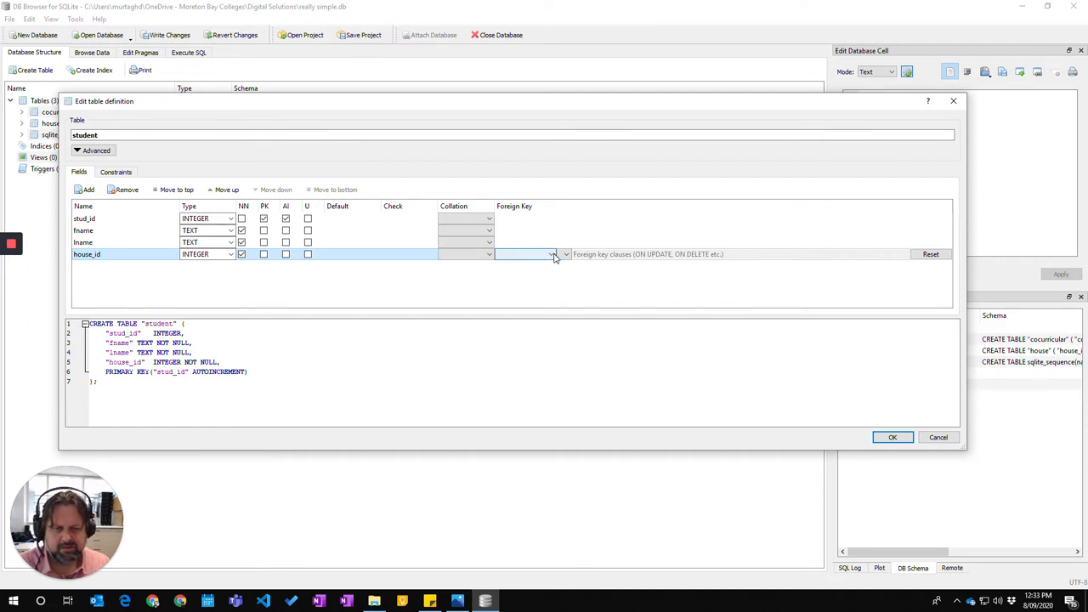
Set house_id's foreign key to reference house(house_id)
left_click(555, 255)
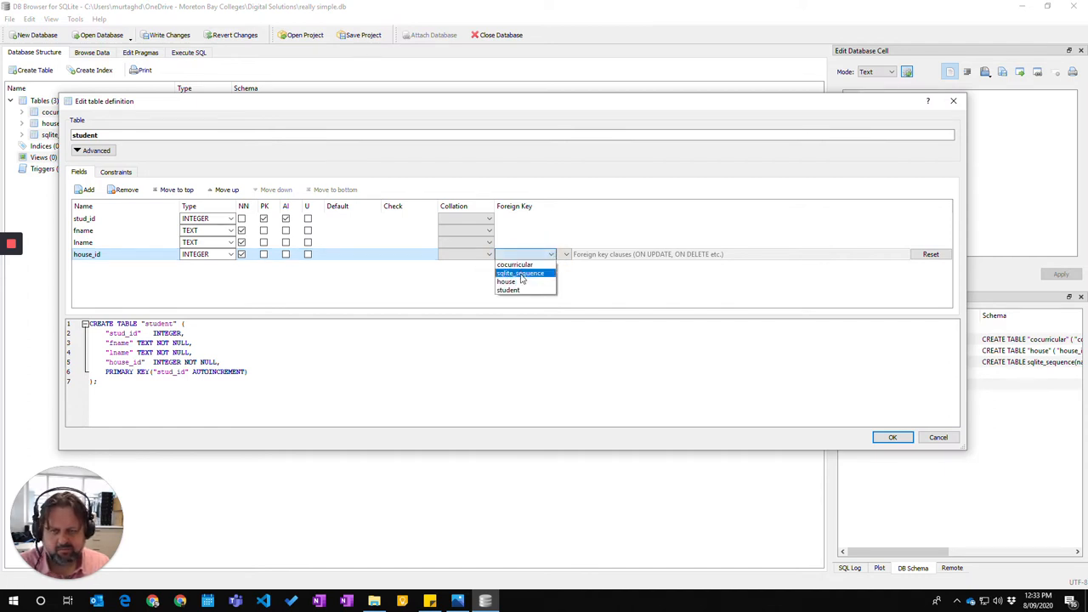
left_click(505, 282)
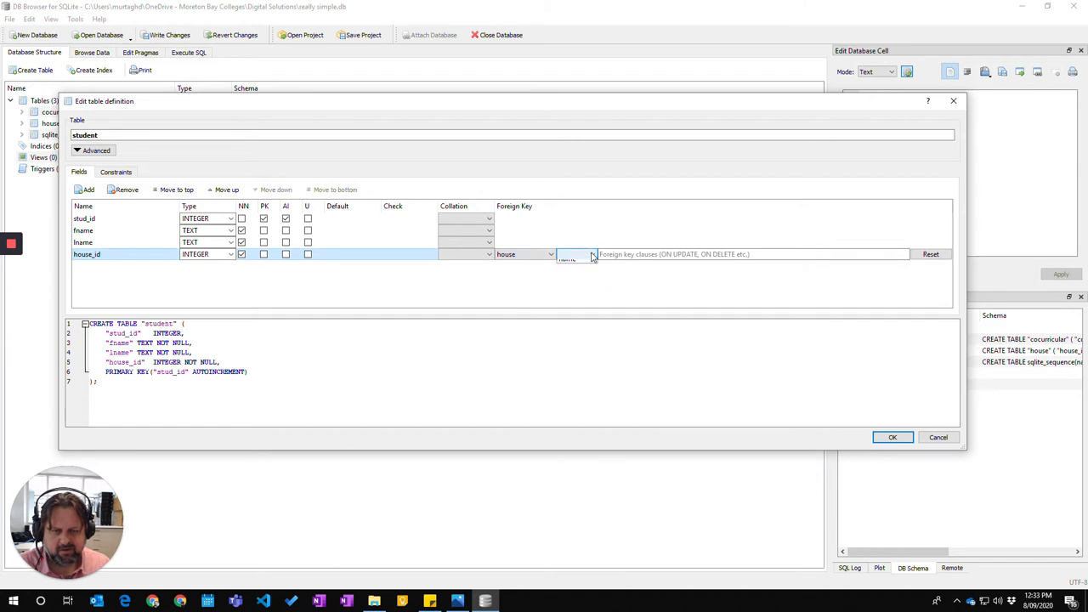
left_click(574, 255)
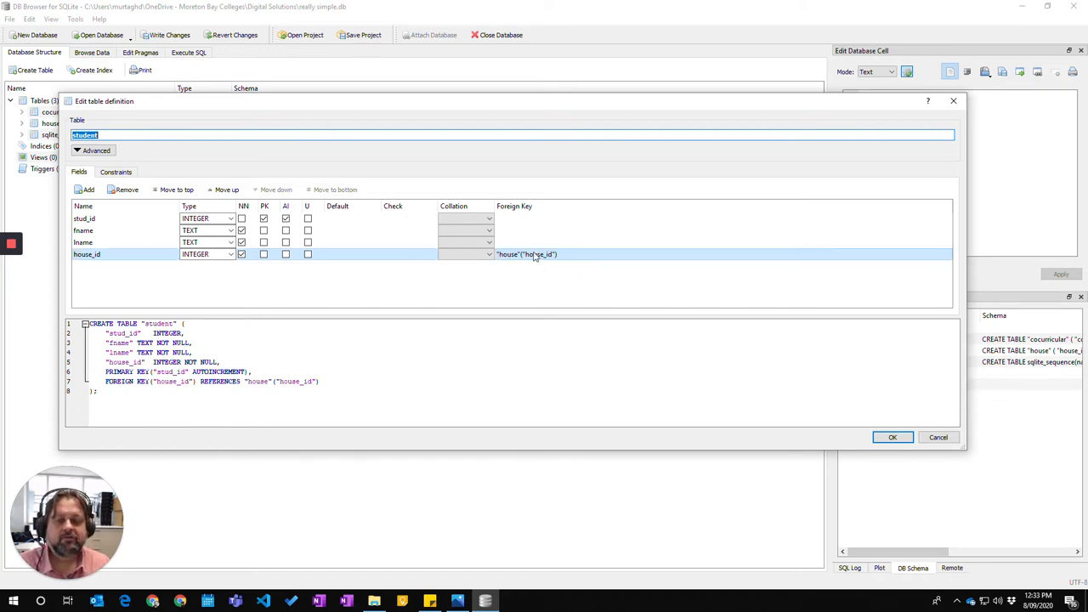
mouse_move(553, 261)
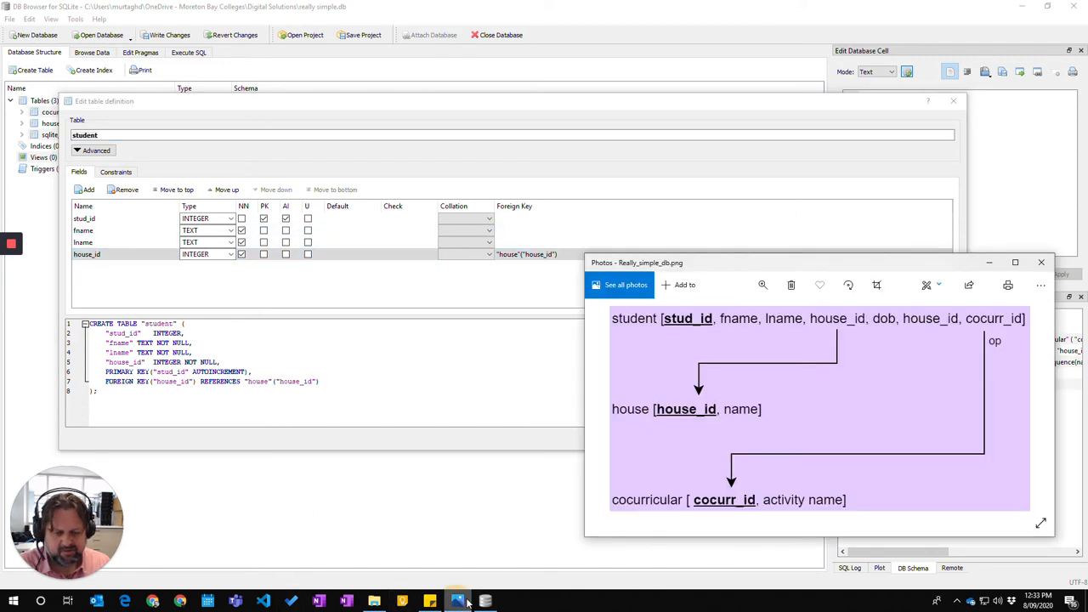
mouse_move(901, 333)
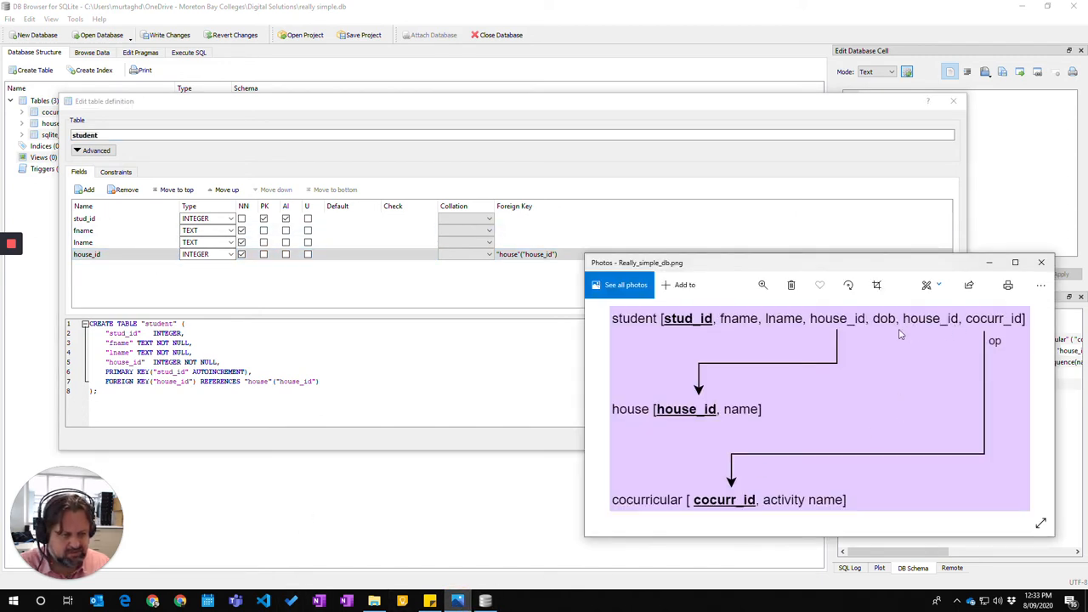
mouse_move(946, 332)
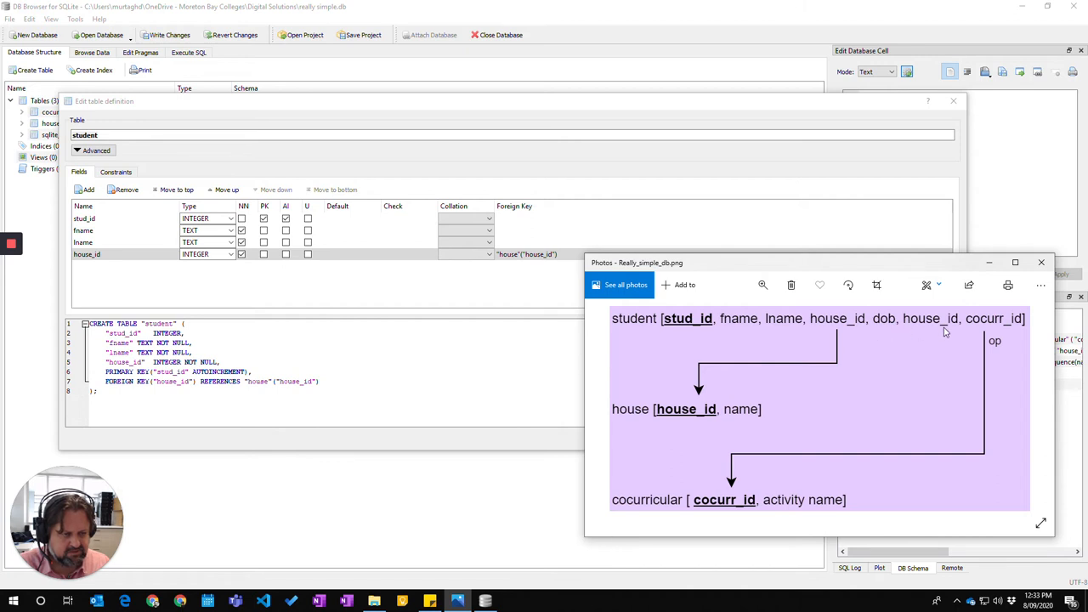
mouse_move(945, 391)
type("dob")
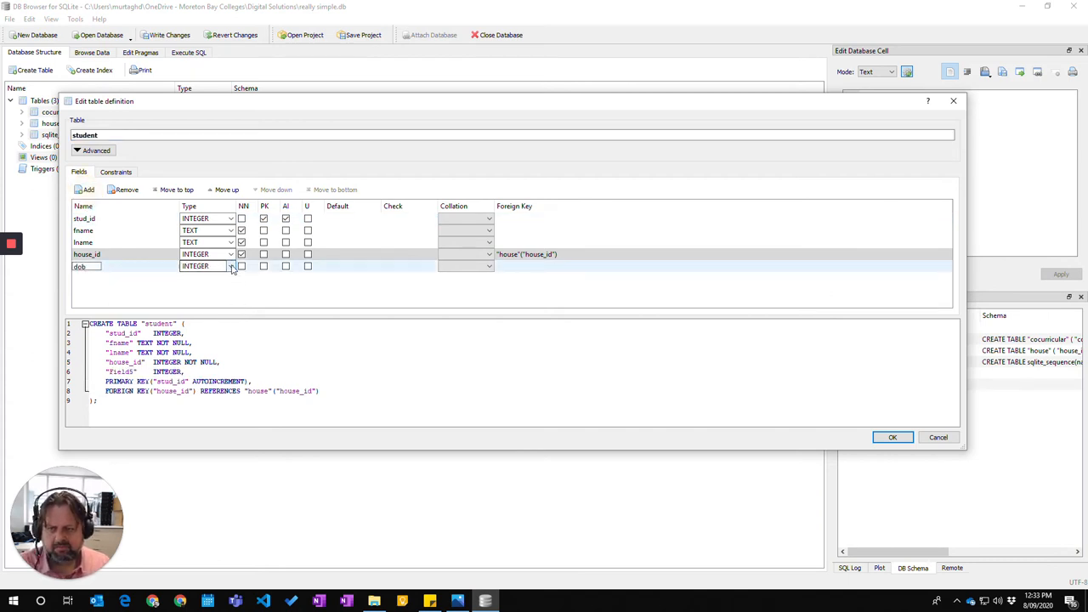
Set the dob field to type TEXT and mark it NOT NULL
left_click(231, 265)
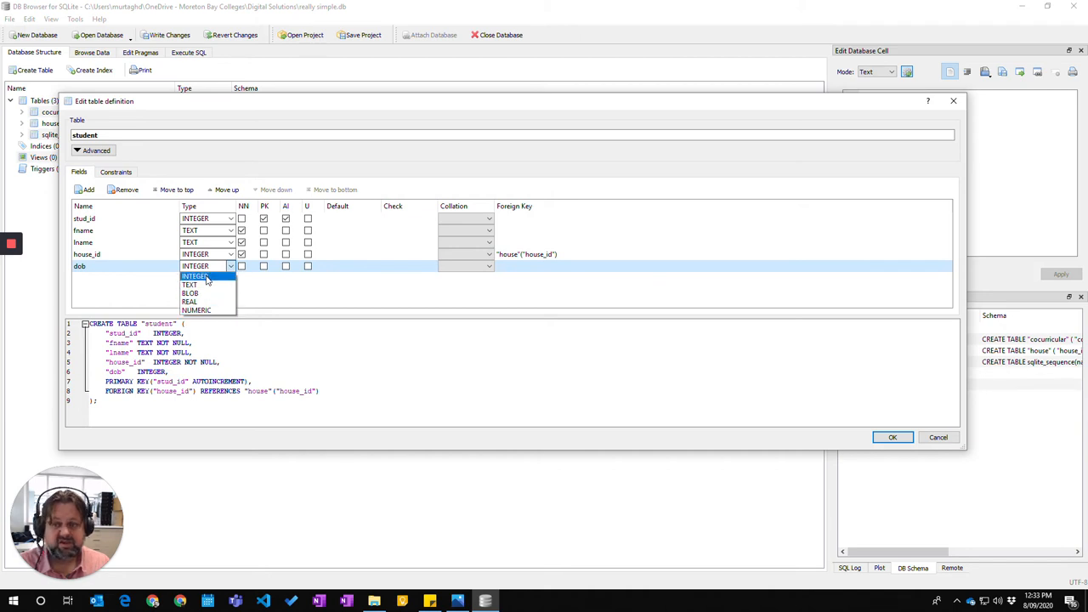
mouse_move(214, 285)
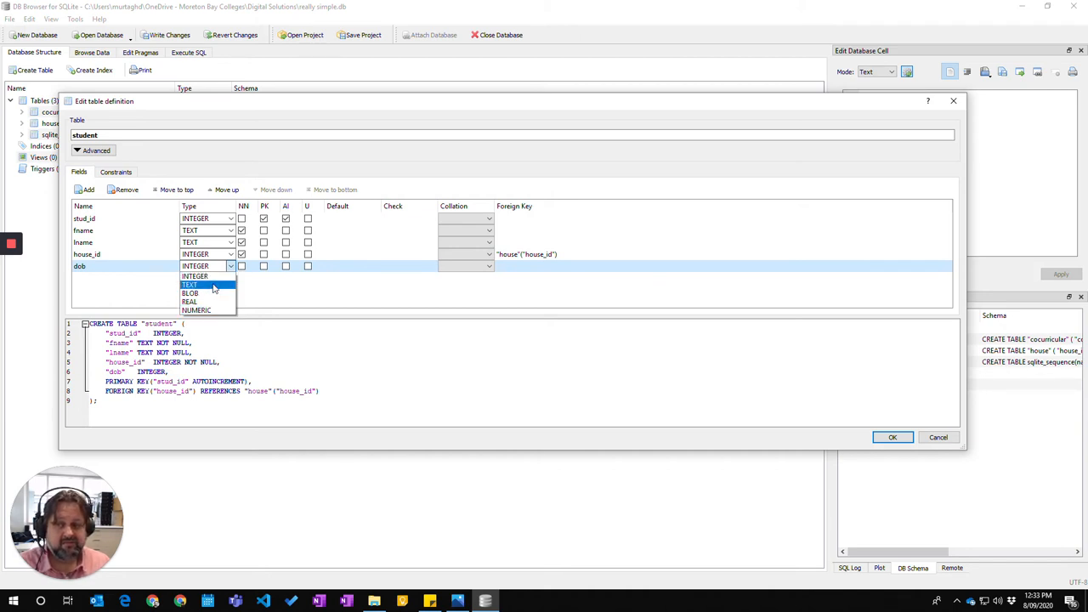
left_click(191, 286)
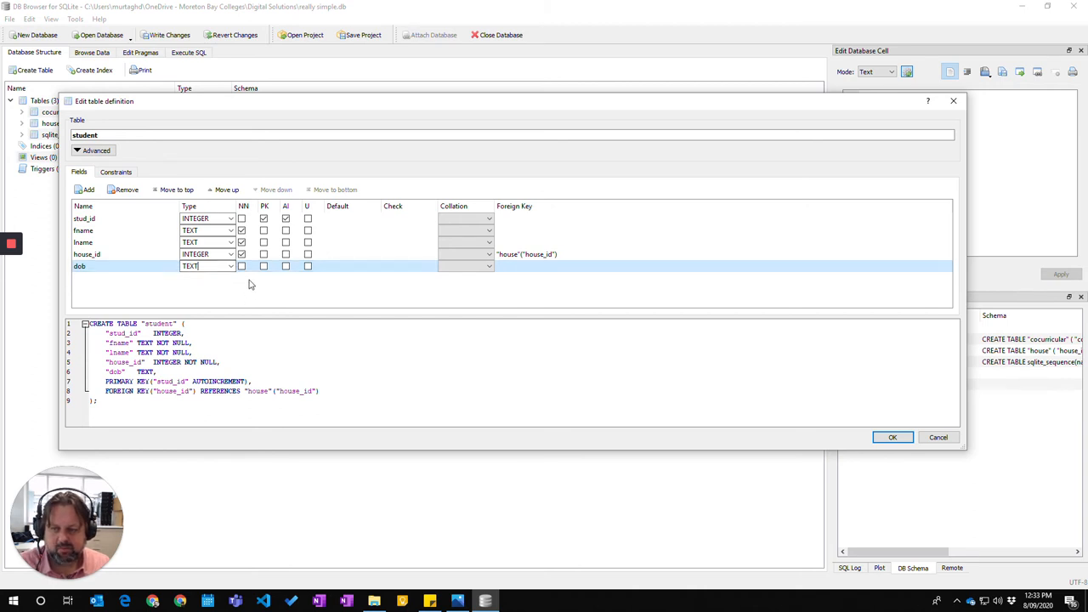
left_click(241, 266)
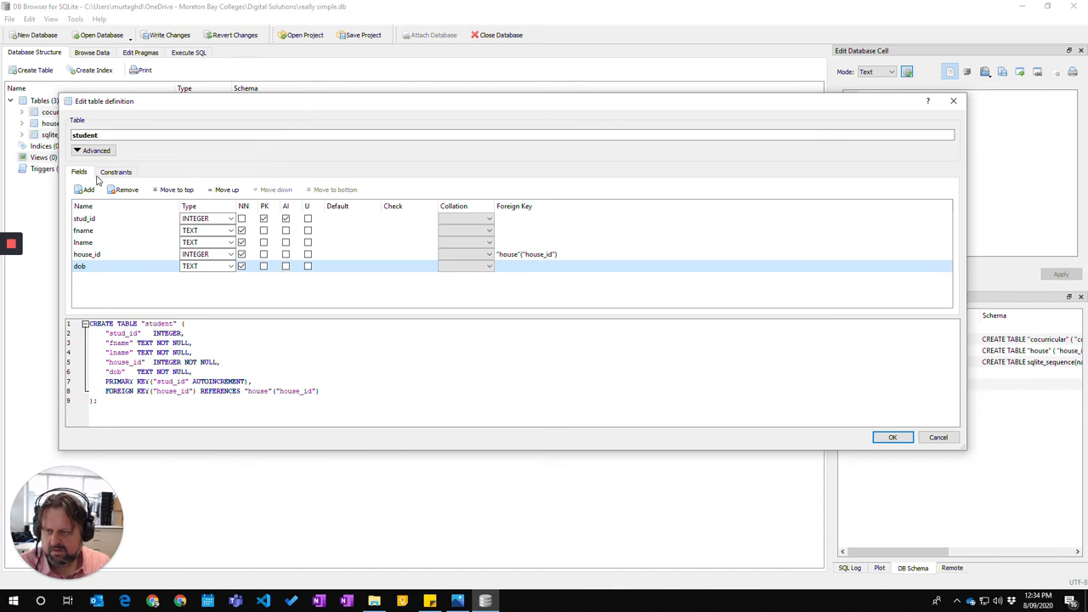
Add a sixth INTEGER field named cocurr_id
left_click(82, 190)
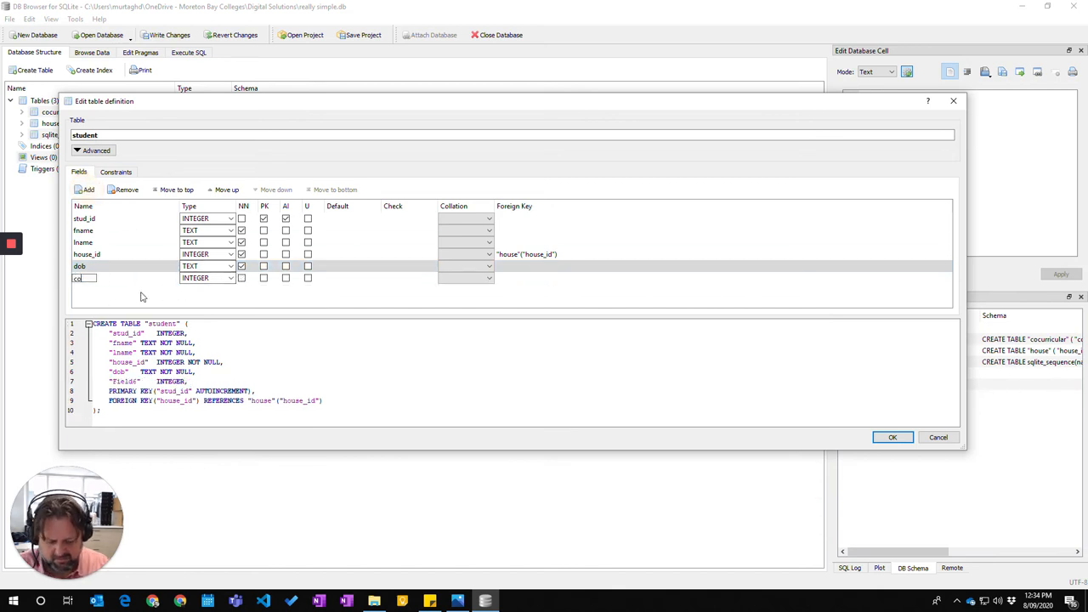
type("cocurr_id")
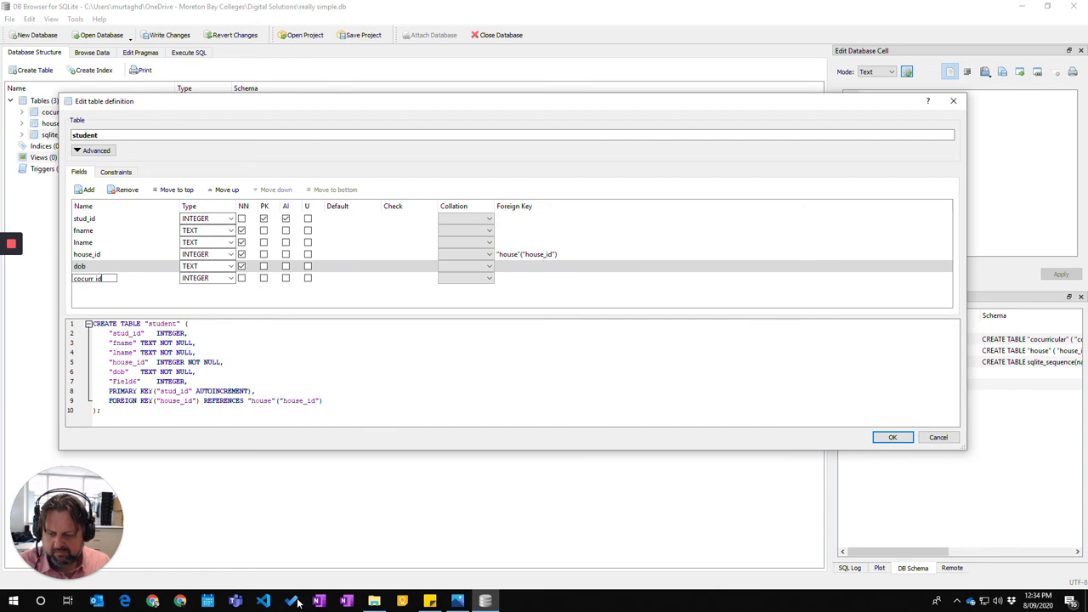
left_click(456, 598)
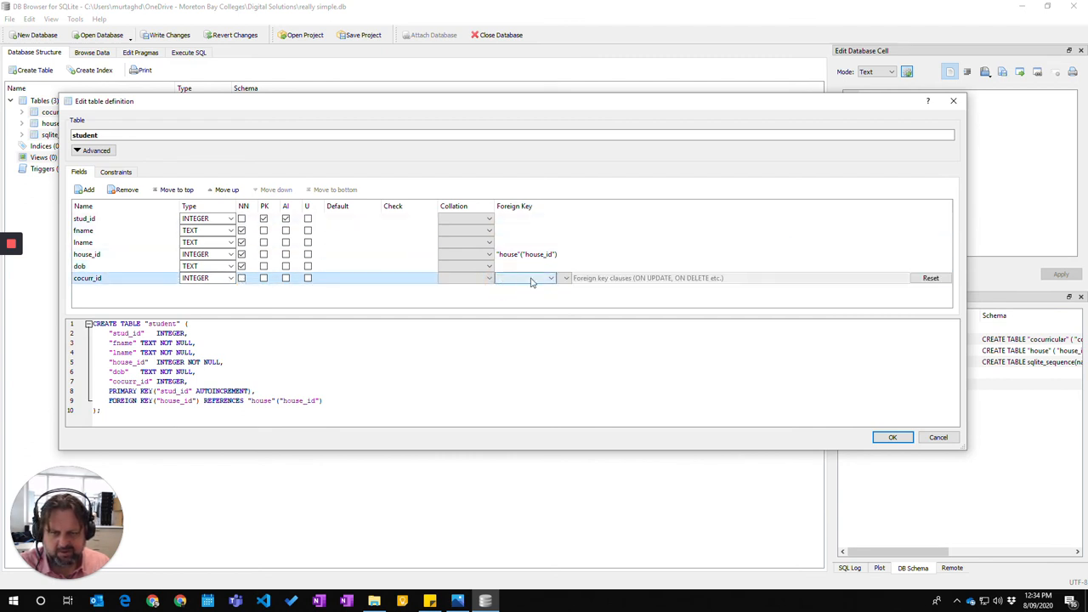
Set cocurr_id's foreign key to reference cocurricular(cocurr_id) and select the generated CREATE statement
left_click(550, 278)
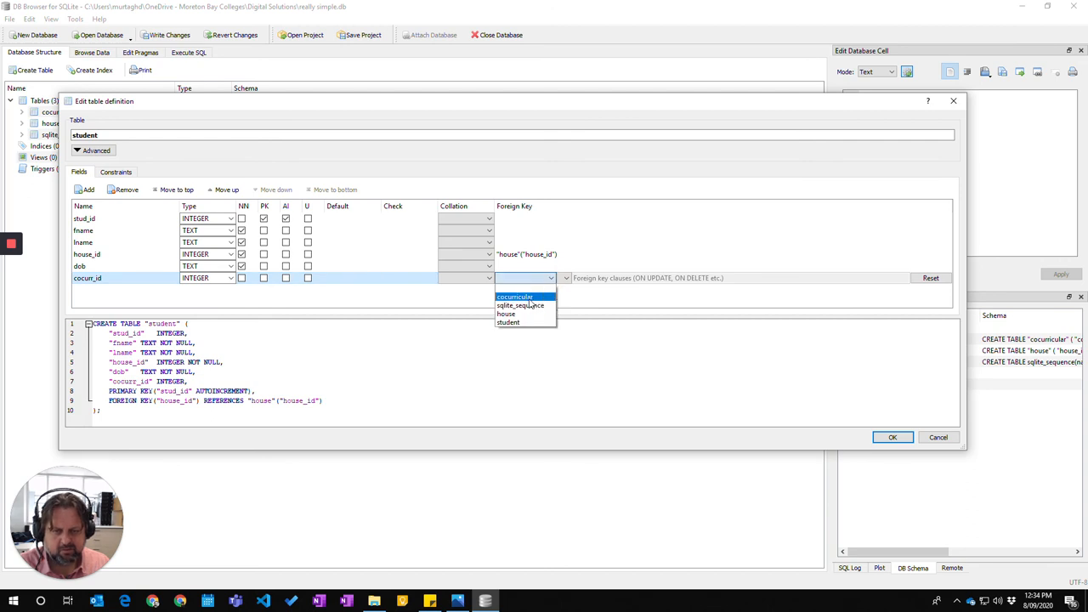
left_click(513, 296)
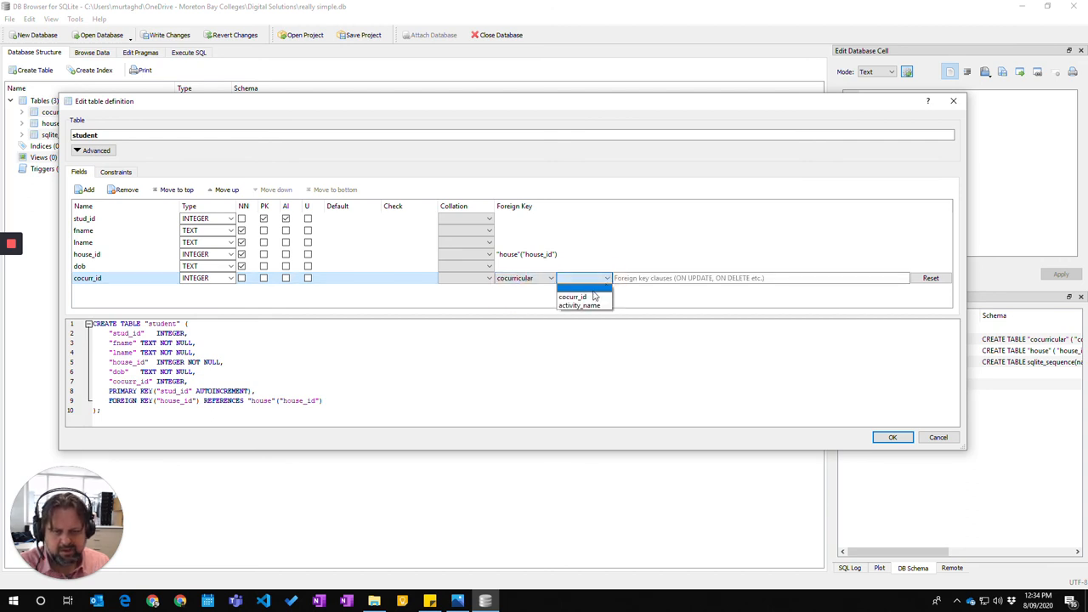
left_click(571, 296)
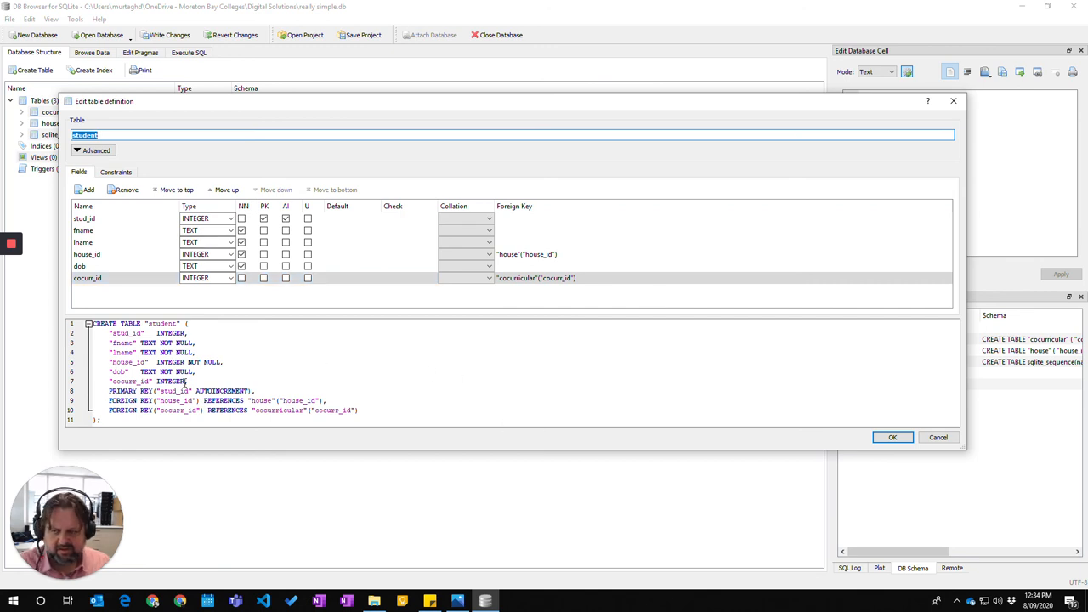
left_click_drag(89, 323, 174, 362)
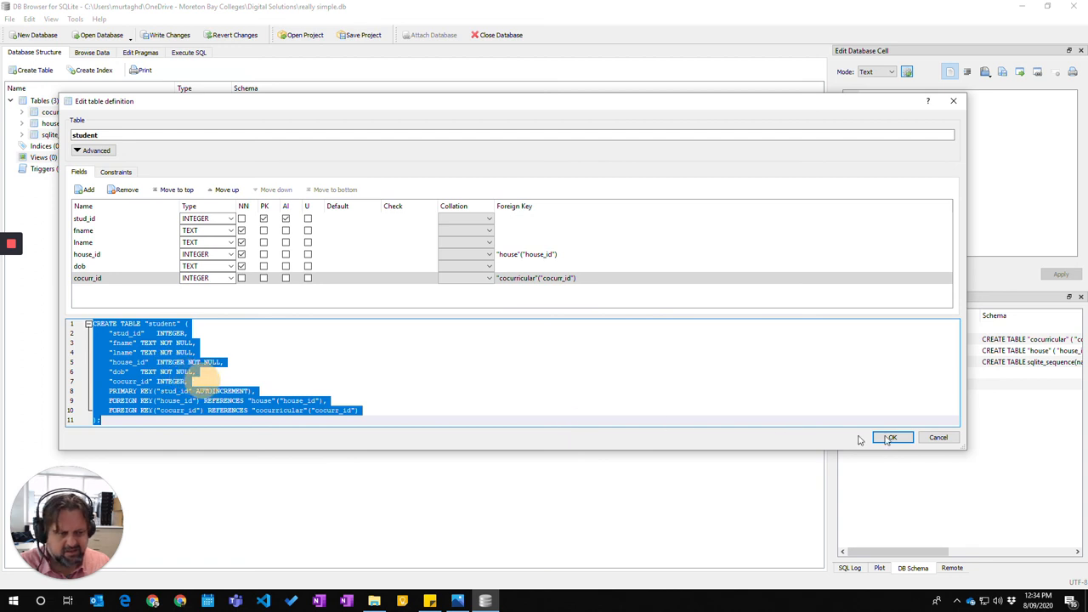
Save the student table with OK and expand it in Database Structure to show its six fields
left_click(893, 439)
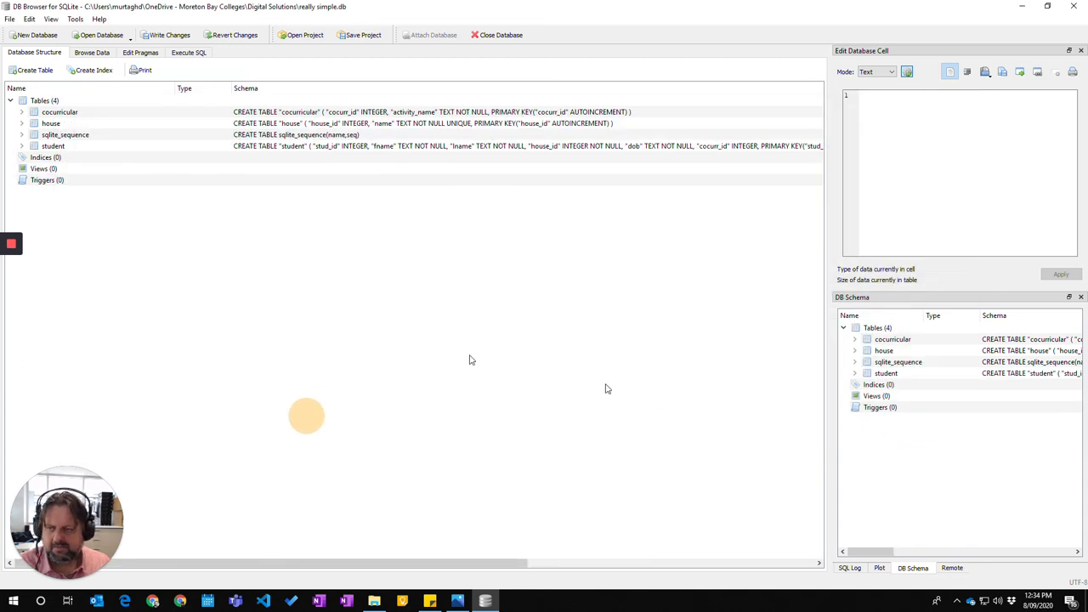
left_click(67, 135)
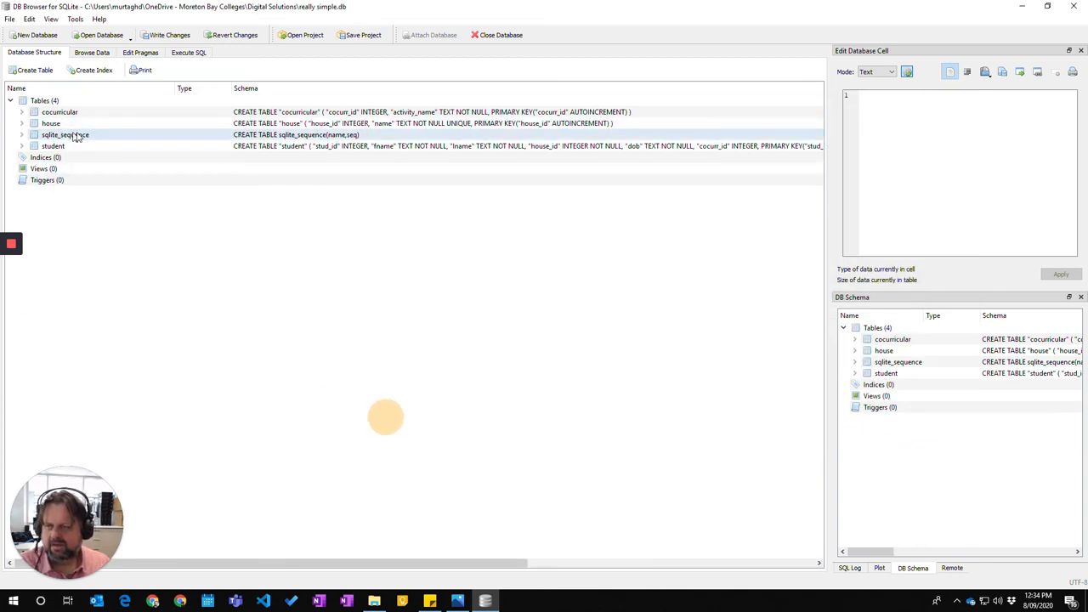
left_click(51, 146)
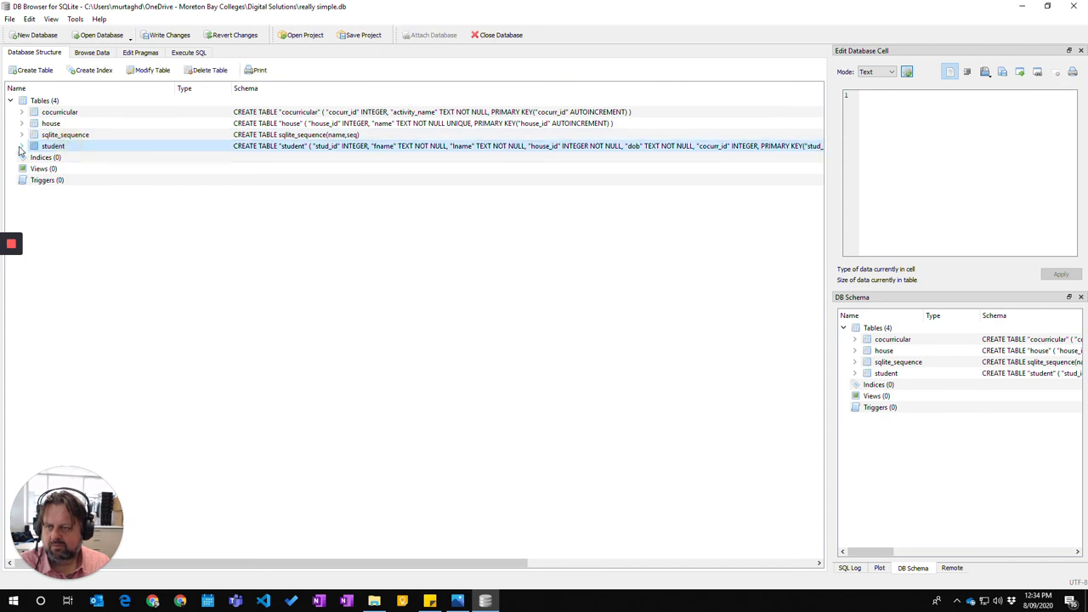
left_click(20, 150)
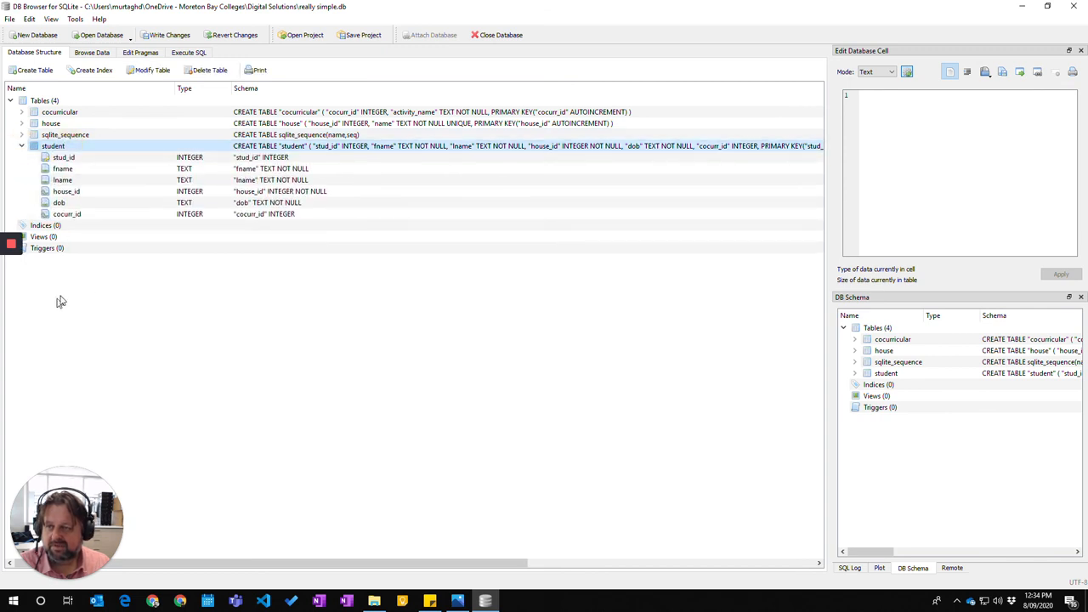